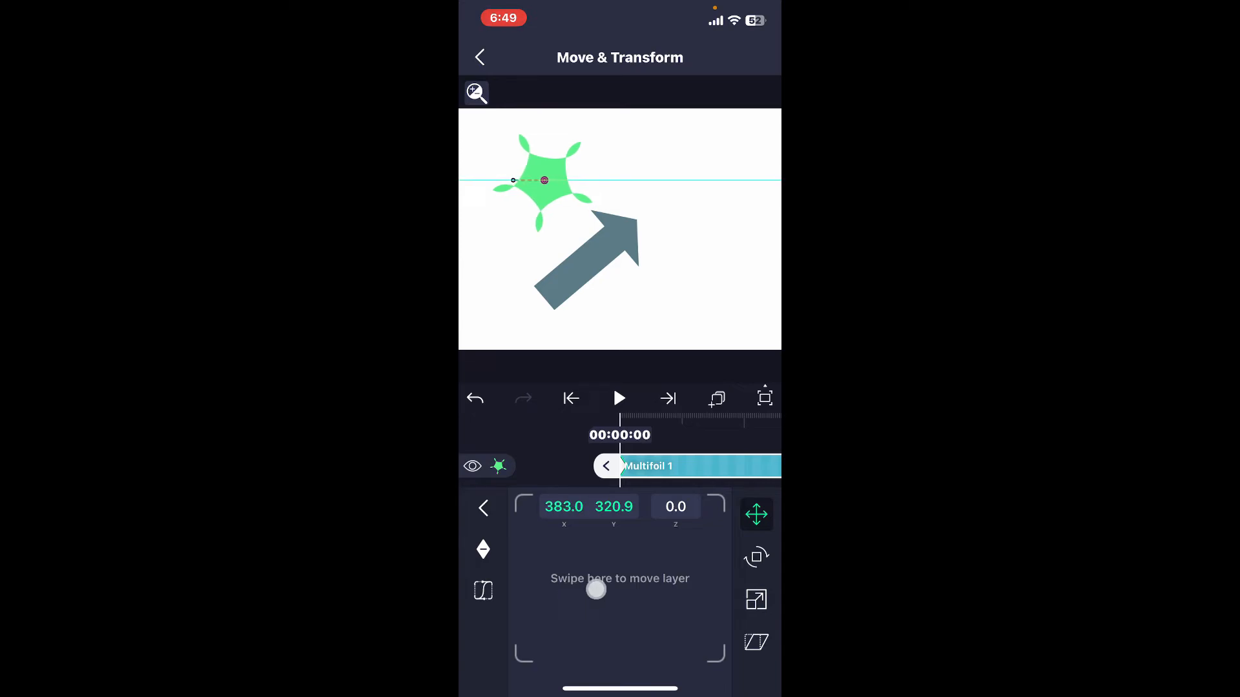
- Play the timeline to preview Multifoil 1 sliding horizontally to the canvas edge
left_click(620, 399)
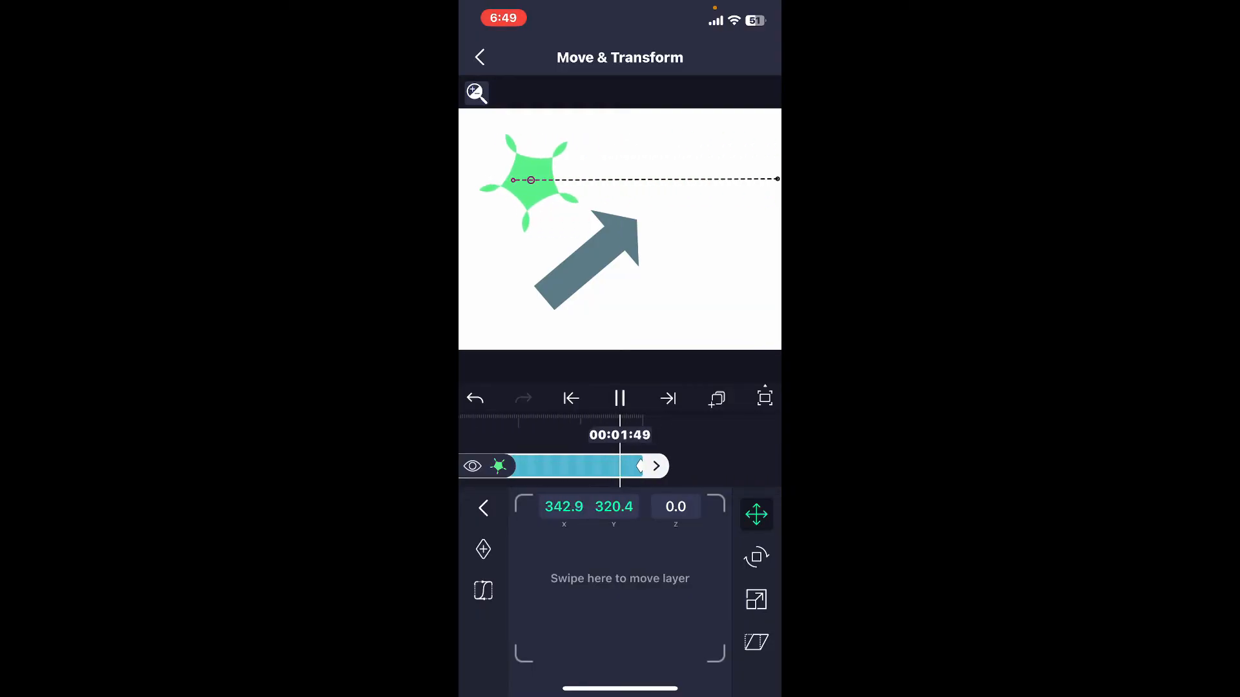